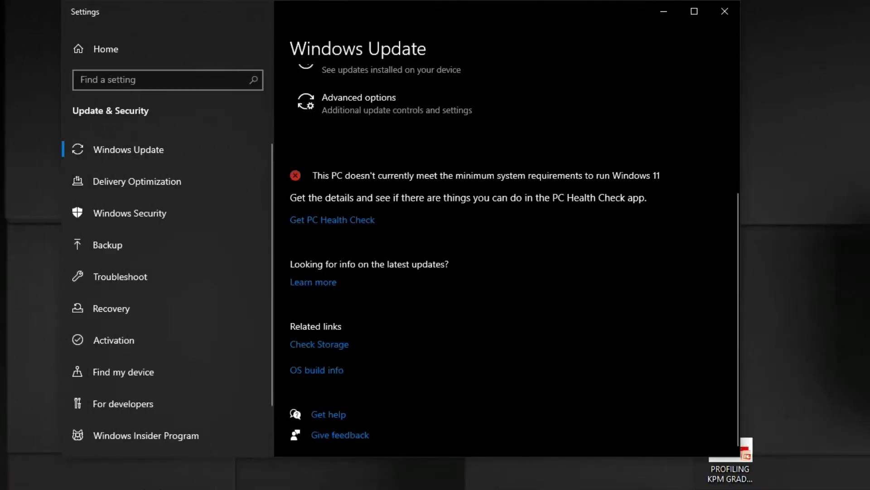
mouse_move(524, 245)
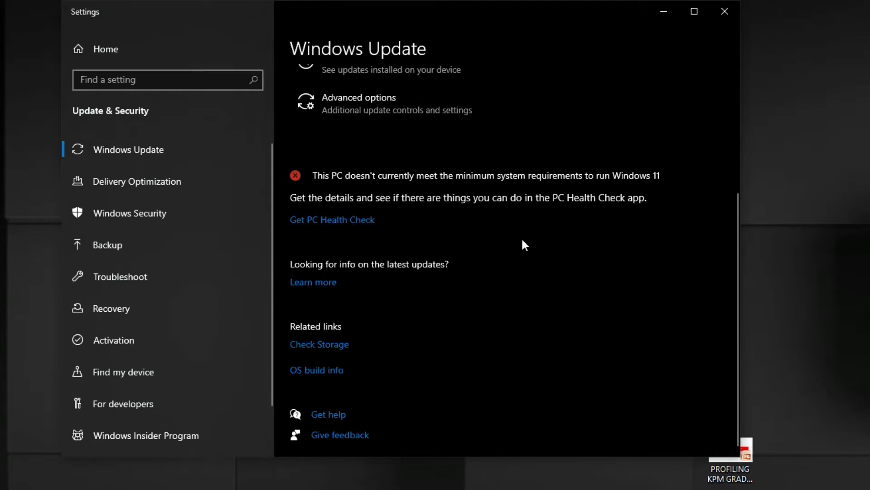
mouse_move(650, 156)
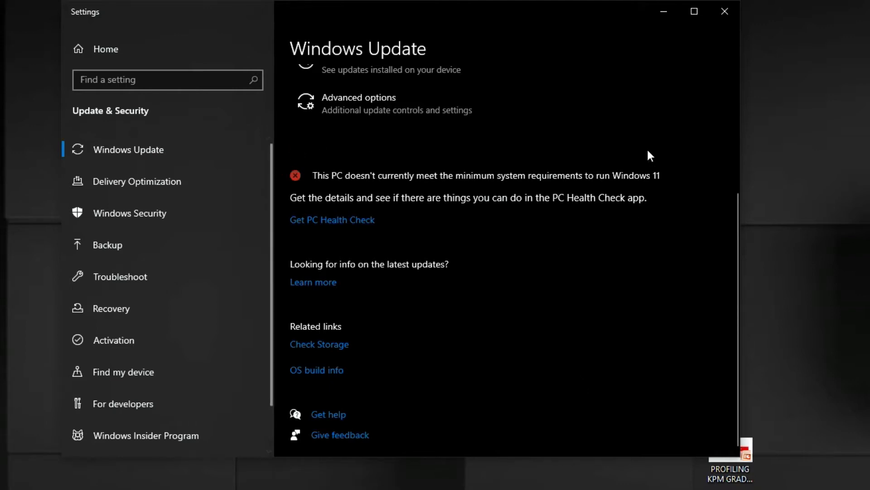
mouse_move(296, 164)
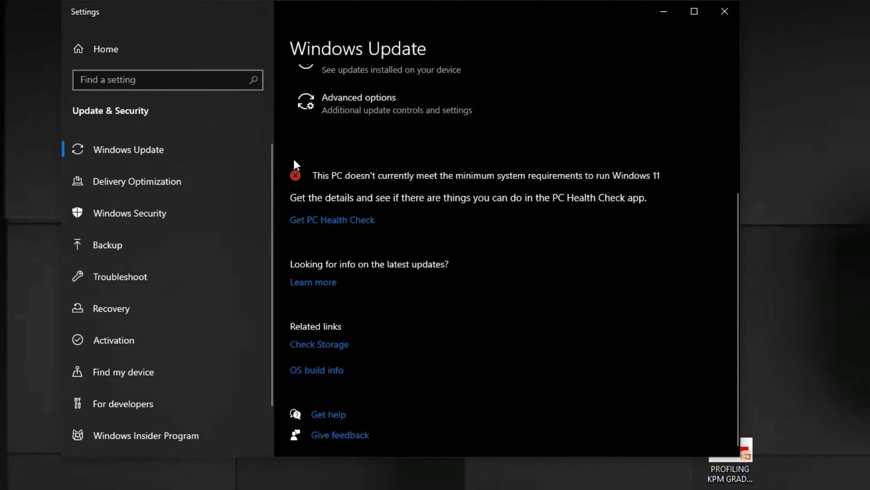
mouse_move(329, 225)
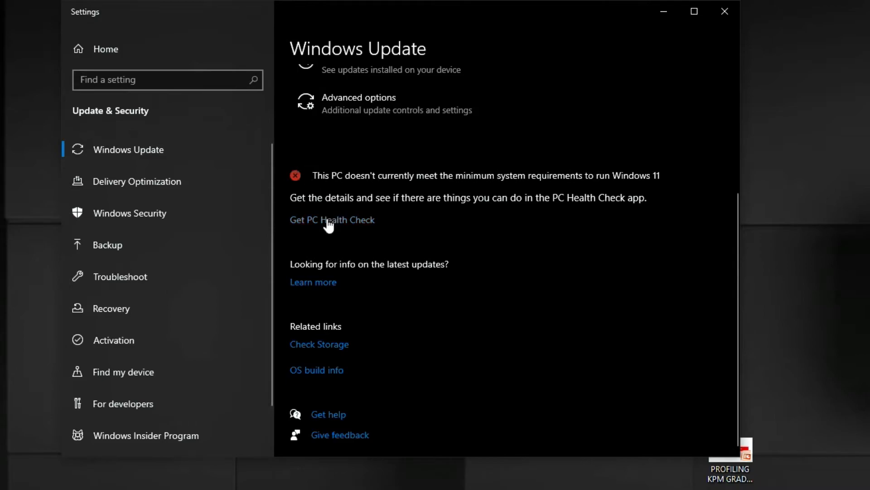
mouse_move(547, 364)
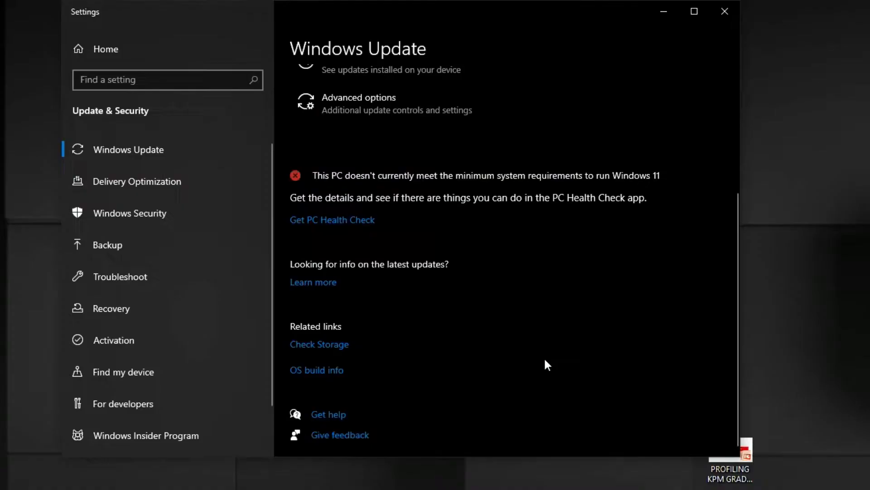
mouse_move(580, 389)
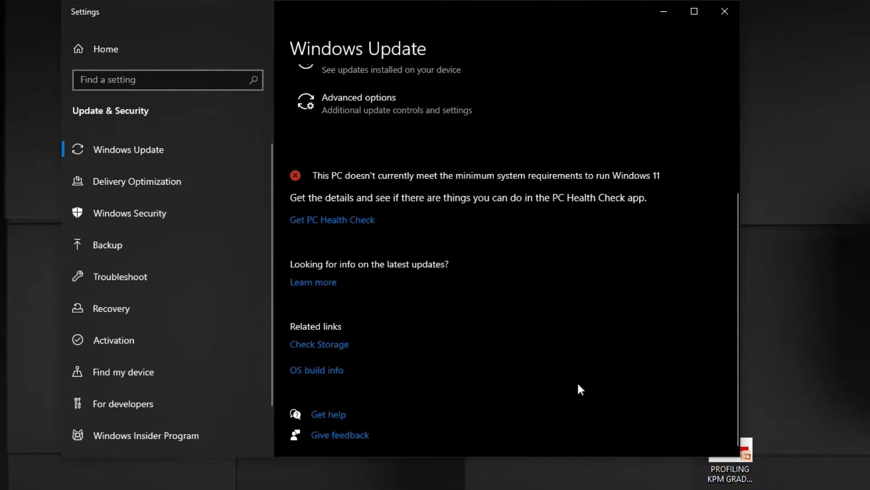
mouse_move(299, 154)
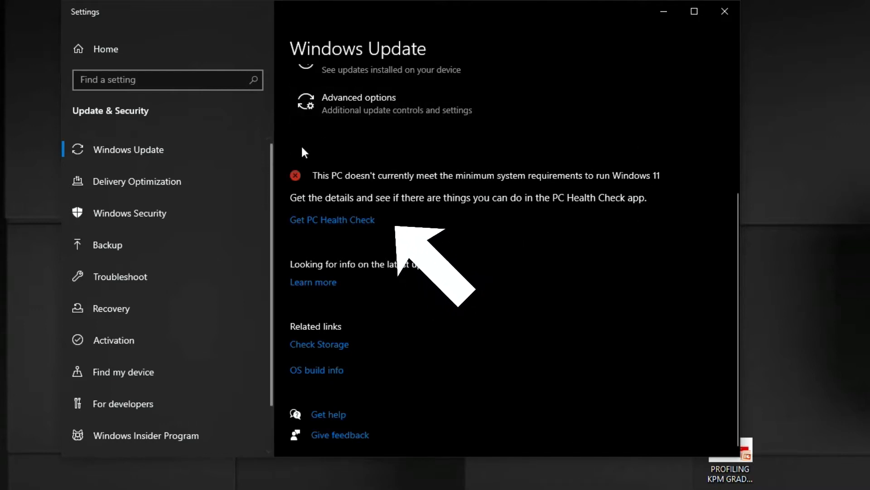
mouse_move(296, 165)
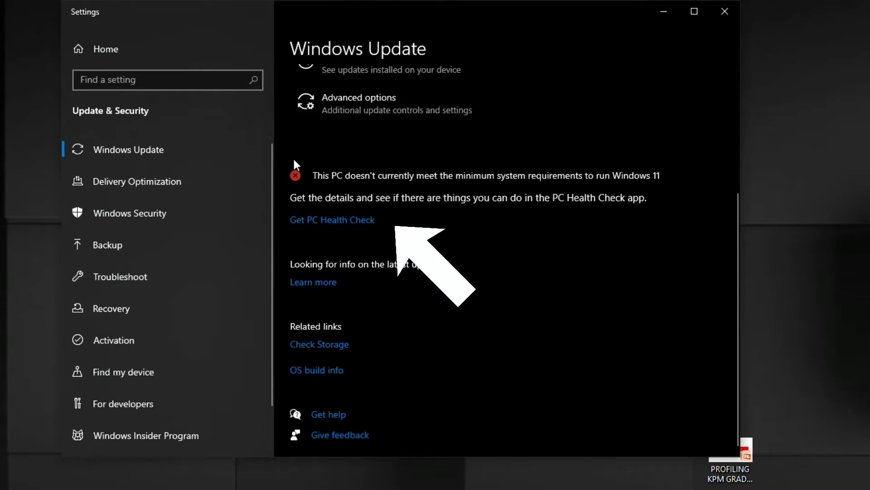
Download the PC Health Check installer (WindowsPCHealthCheckSetup.msi) from Microsoft's Windows 11 page.
left_click(332, 219)
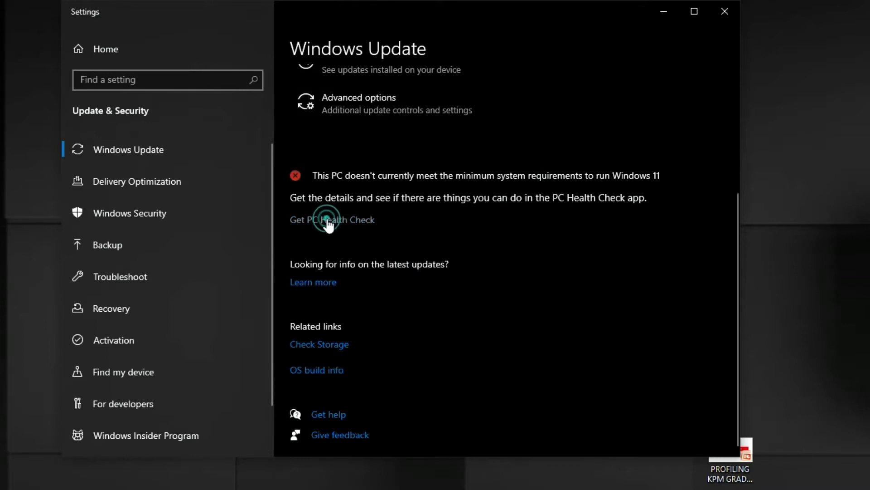
left_click(332, 219)
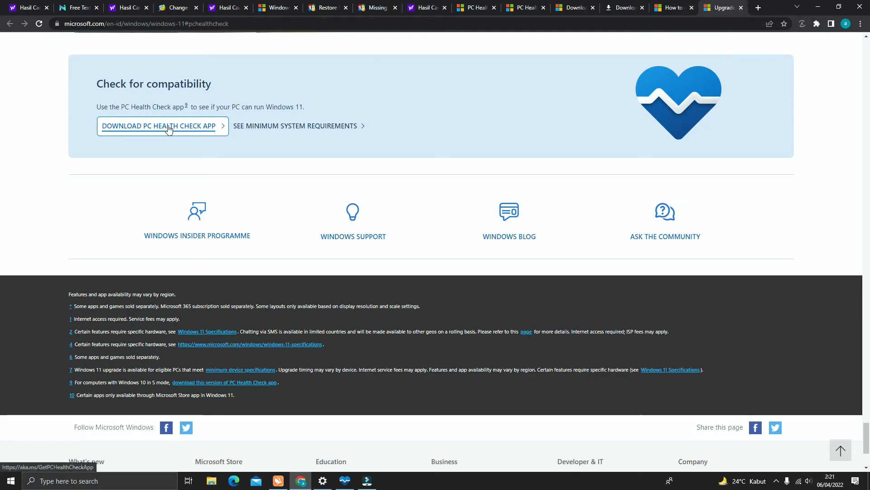
left_click(162, 125)
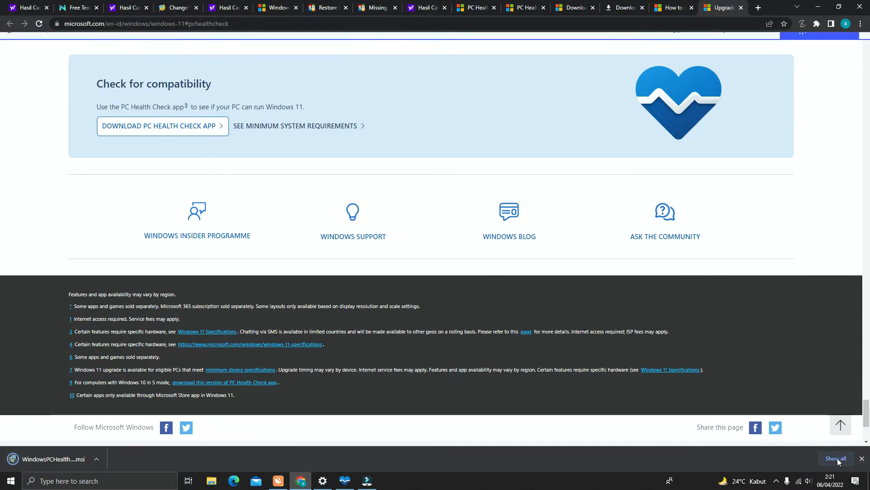
Open Chrome's full downloads page from the download bar's 'Show all'.
left_click(835, 458)
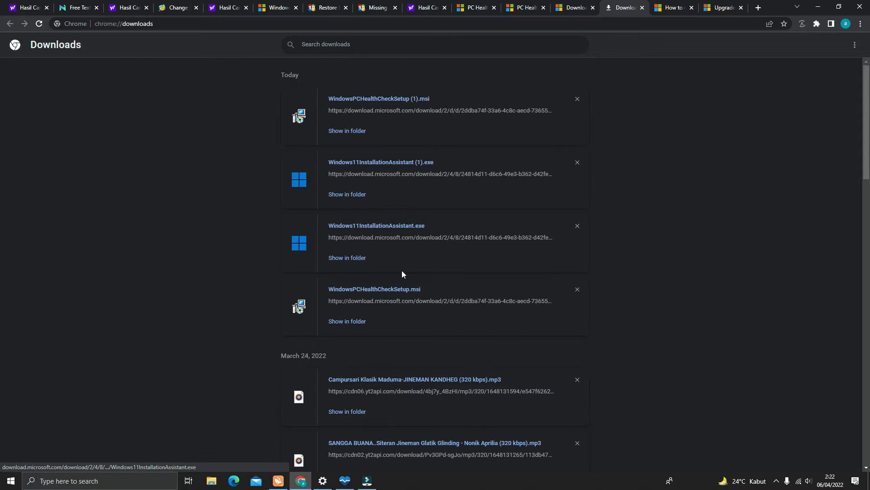
mouse_move(393, 296)
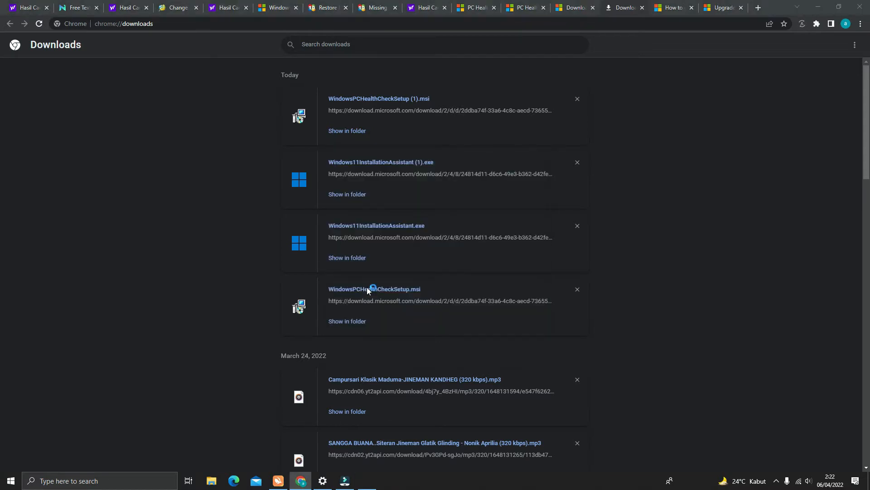
Run the PC Health Check compatibility scan and expand all passing results.
double_click(374, 289)
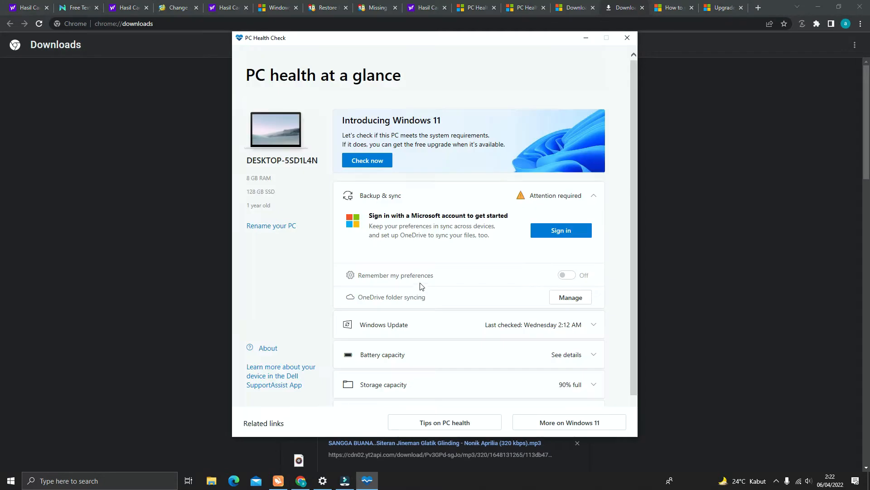
mouse_move(402, 176)
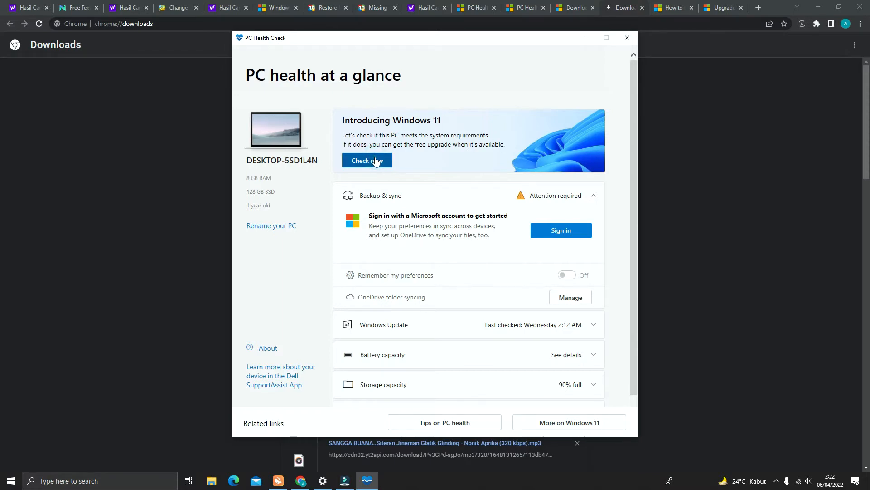
left_click(367, 161)
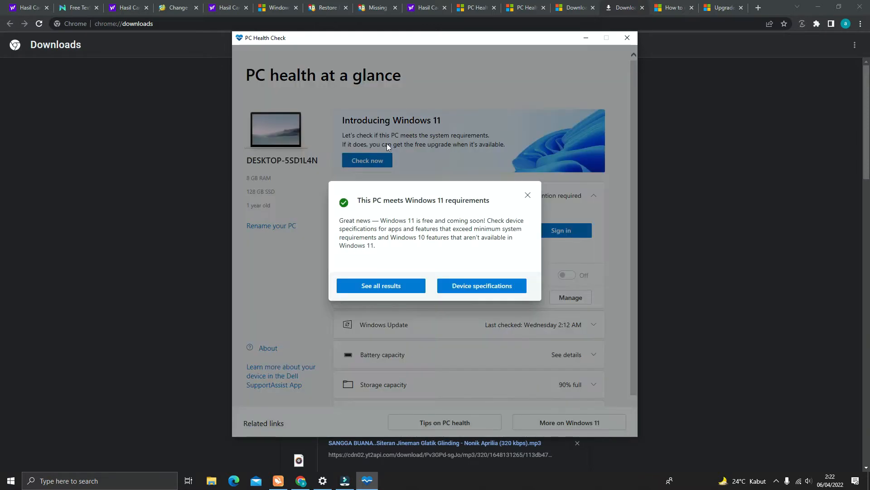
mouse_move(409, 203)
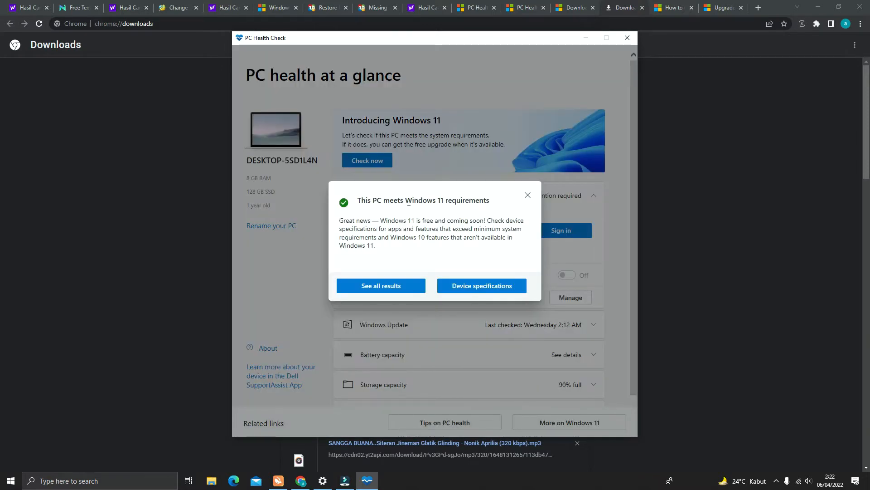
mouse_move(436, 199)
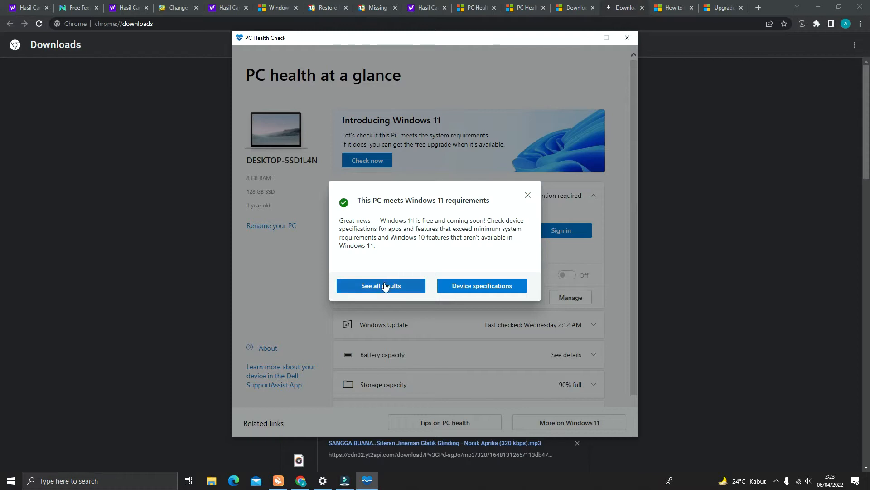
left_click(381, 285)
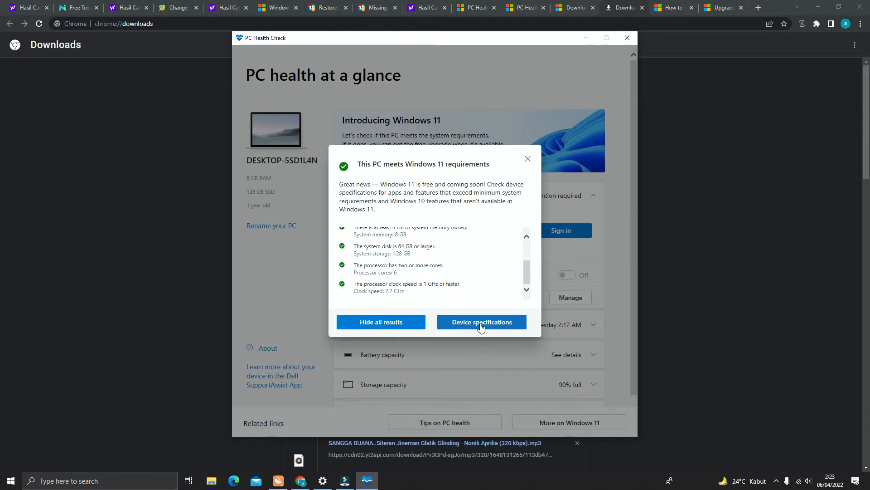
Open the device specifications page confirming this PC is eligible for a free Windows 11 upgrade.
left_click(481, 321)
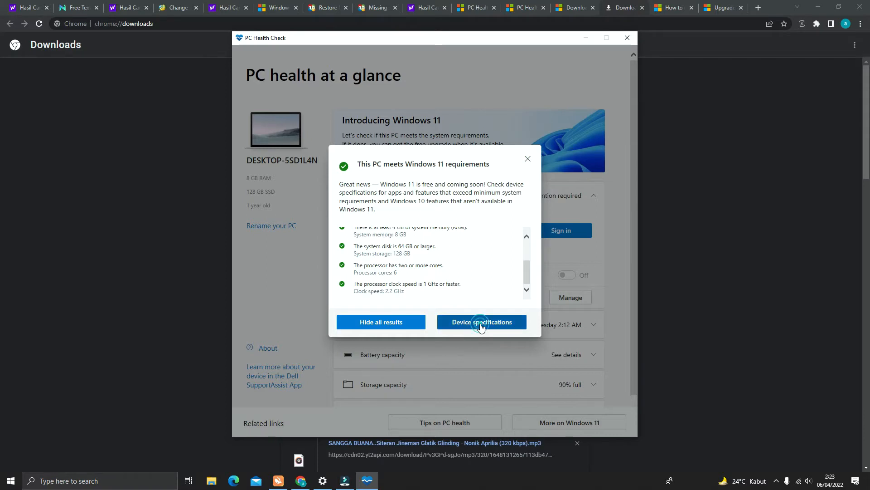
left_click(481, 322)
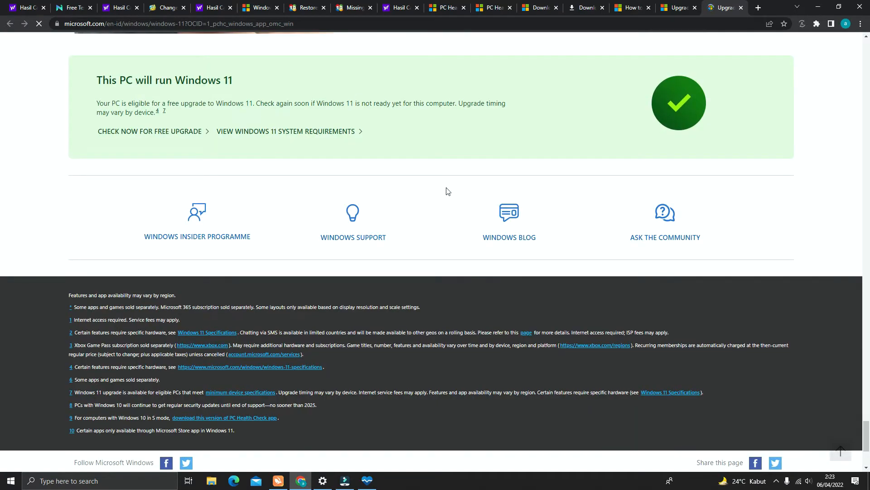
scroll("down", 3)
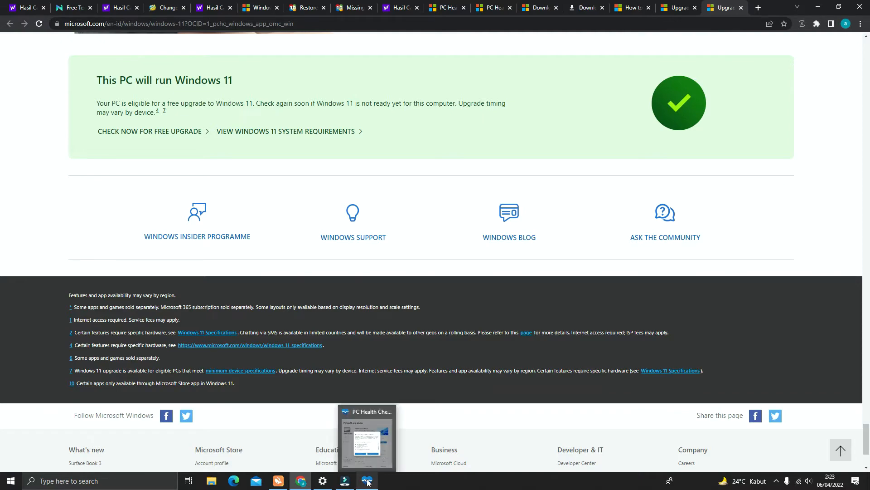
Review the Windows Update page, then switch to a blank Chrome new tab.
left_click(321, 480)
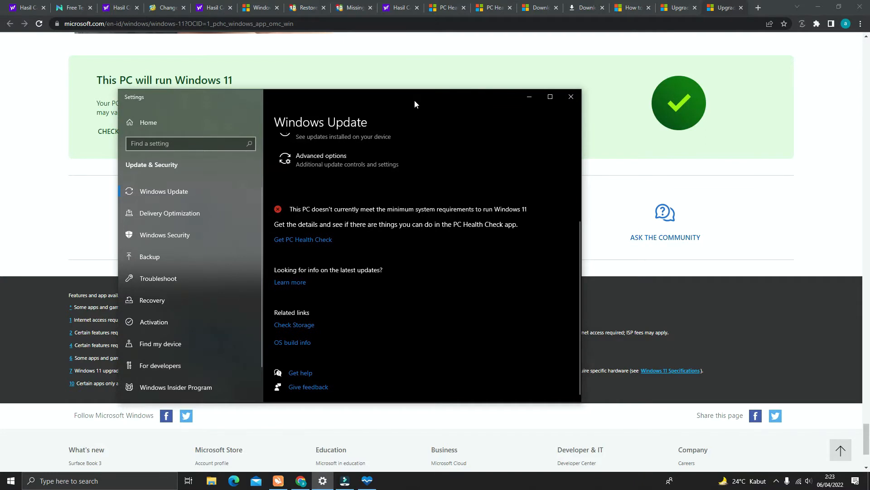
mouse_move(445, 115)
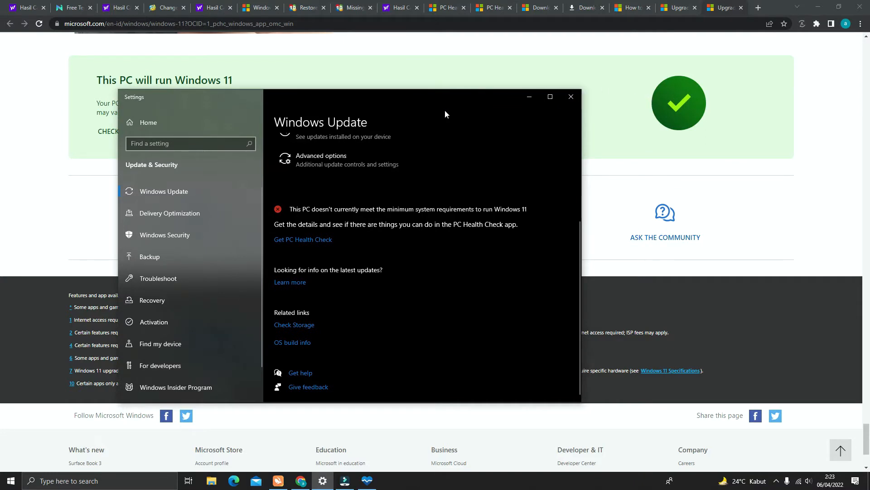
mouse_move(329, 217)
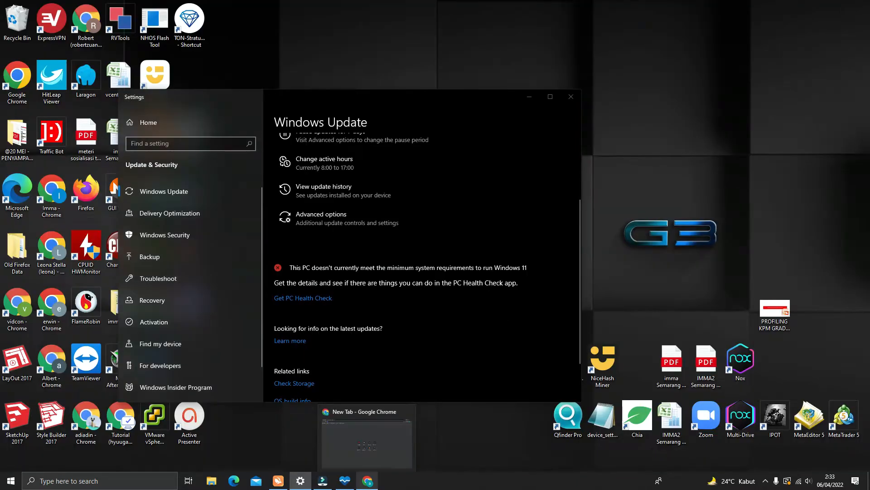
left_click(367, 481)
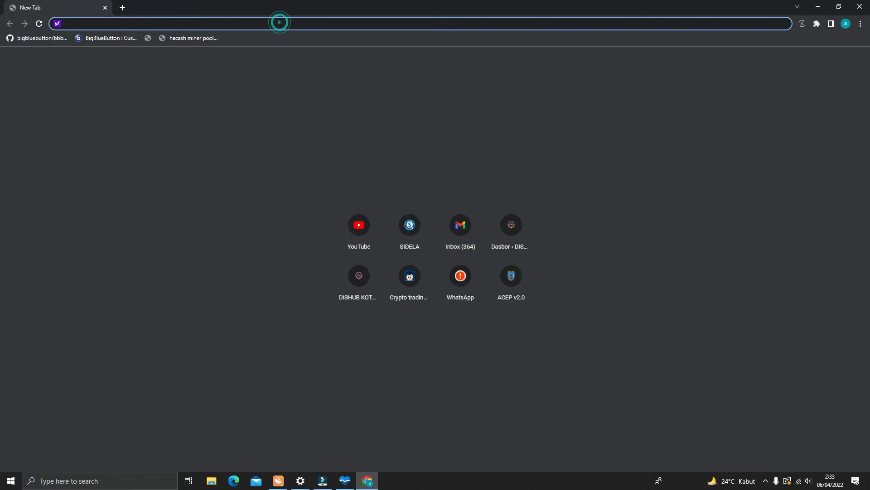
Visit microsoft.com/en-in/software-download/Windows11 and expand the Installation Assistant's 'Before you start' section.
type("https://www.microsoft.com/en-in/software-download/Windows11")
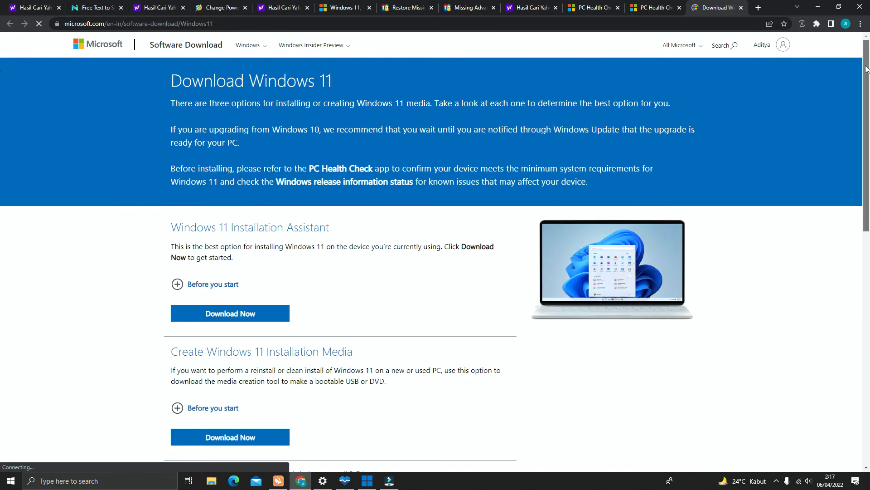
scroll("down", 3)
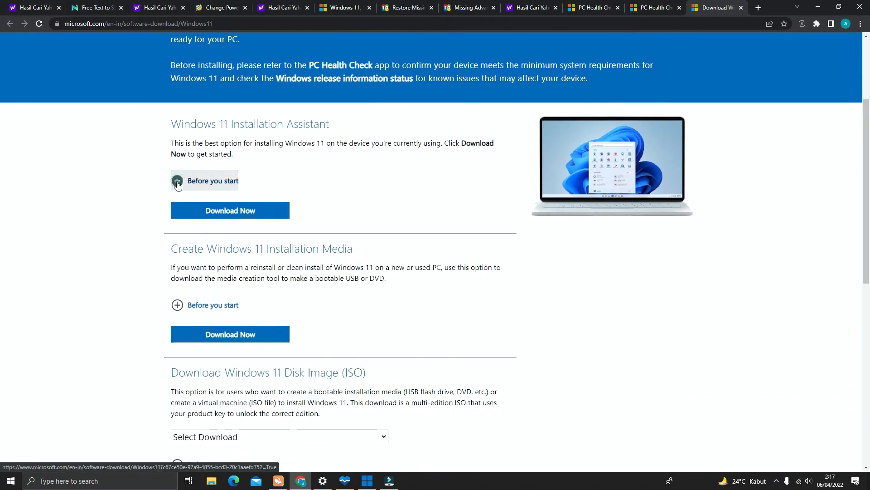
left_click(176, 180)
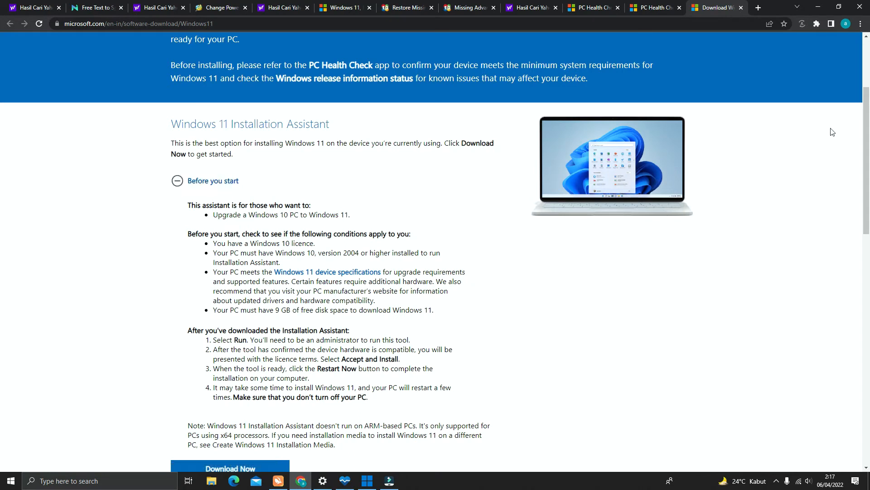
scroll("down", 3)
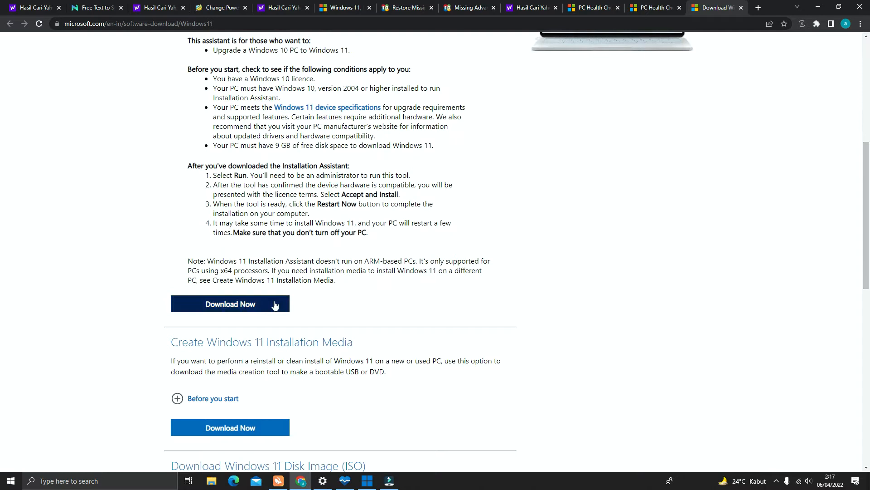
Download Windows11InstallationAssistant.exe and run it from Chrome's downloads list.
left_click(230, 303)
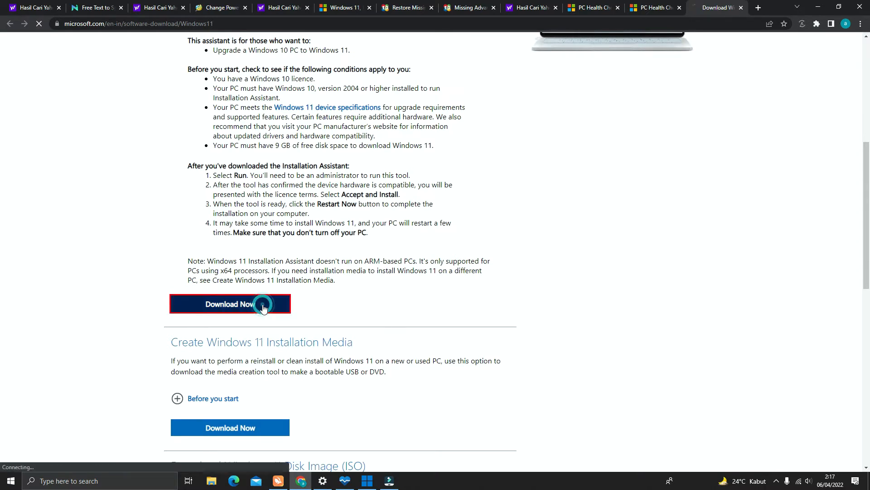
left_click(230, 304)
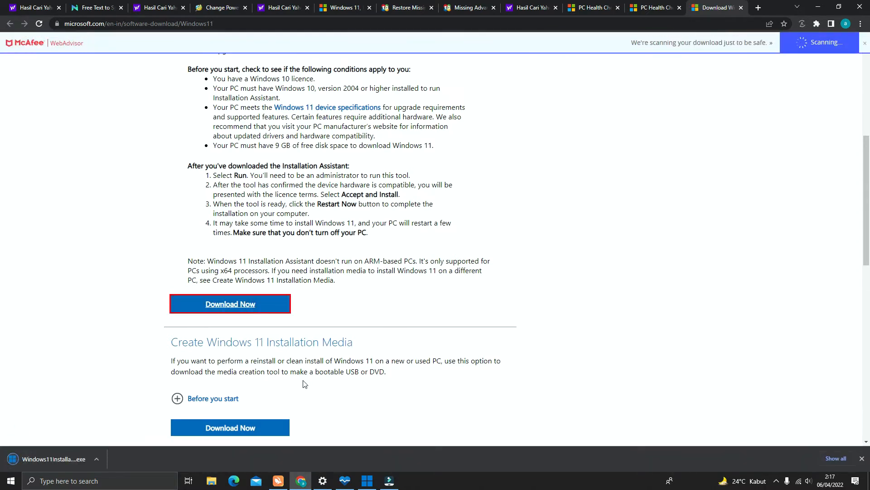
mouse_move(761, 145)
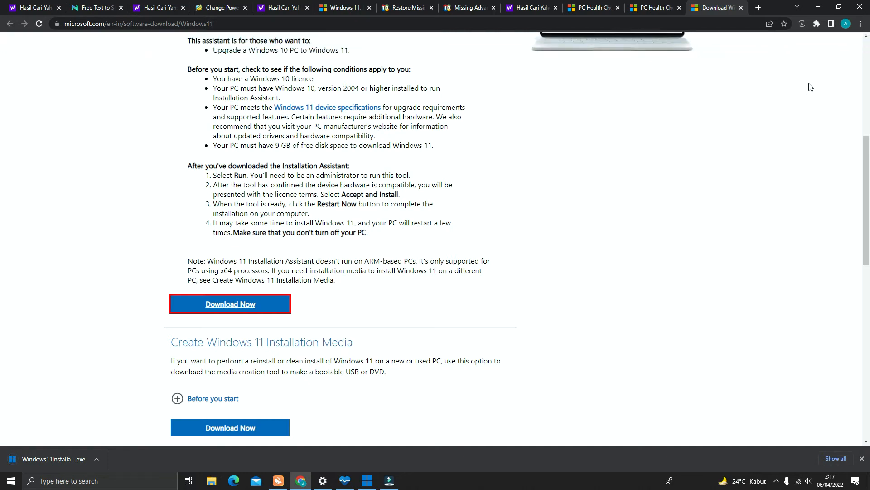
left_click(861, 24)
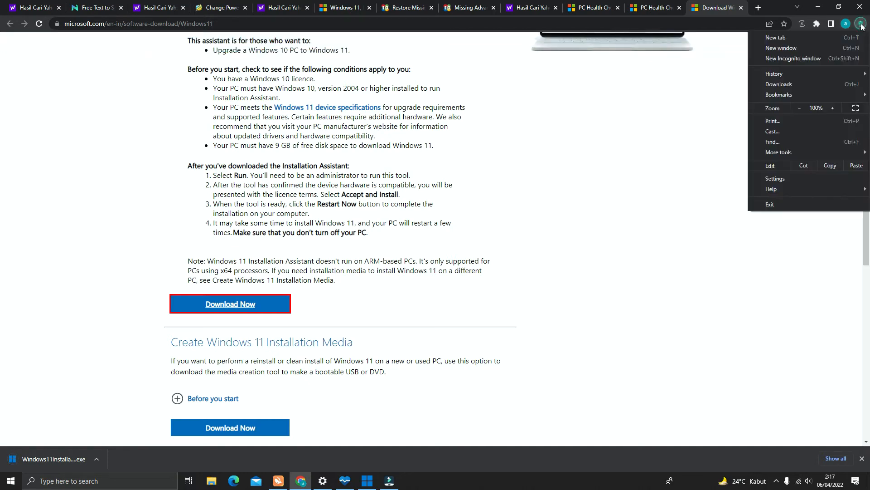
mouse_move(813, 87)
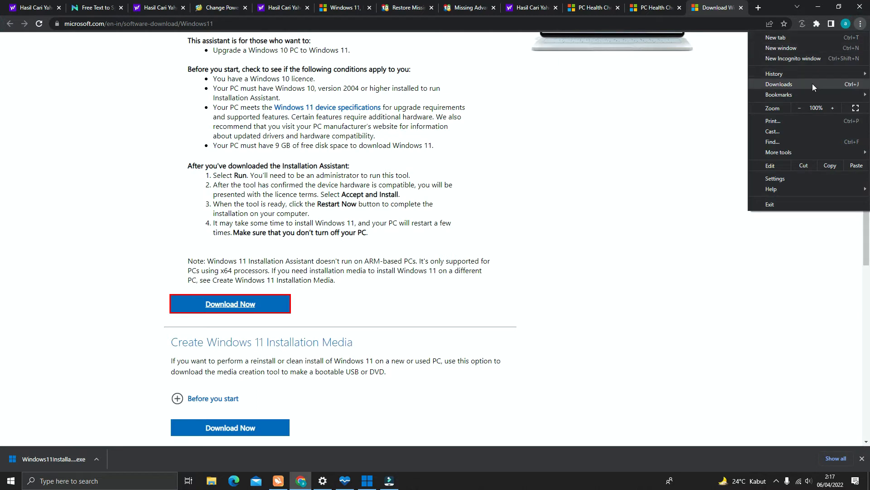
left_click(778, 84)
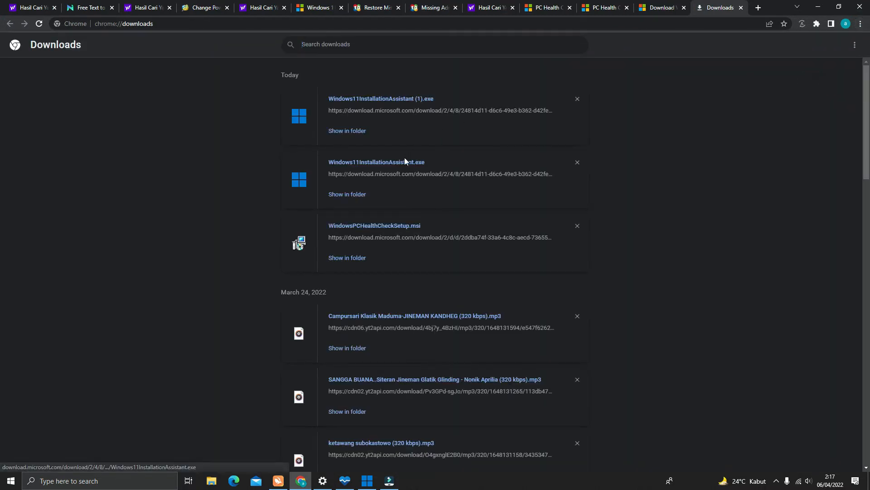
mouse_move(397, 167)
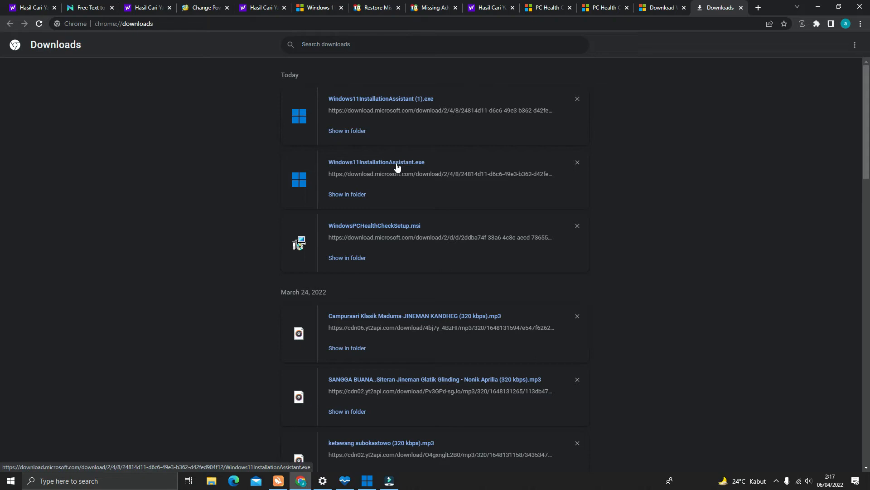
left_click(396, 164)
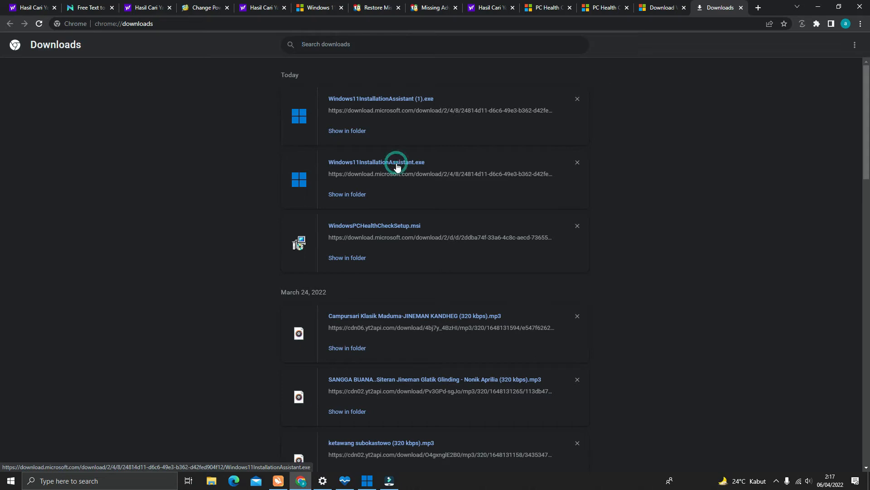
left_click(396, 164)
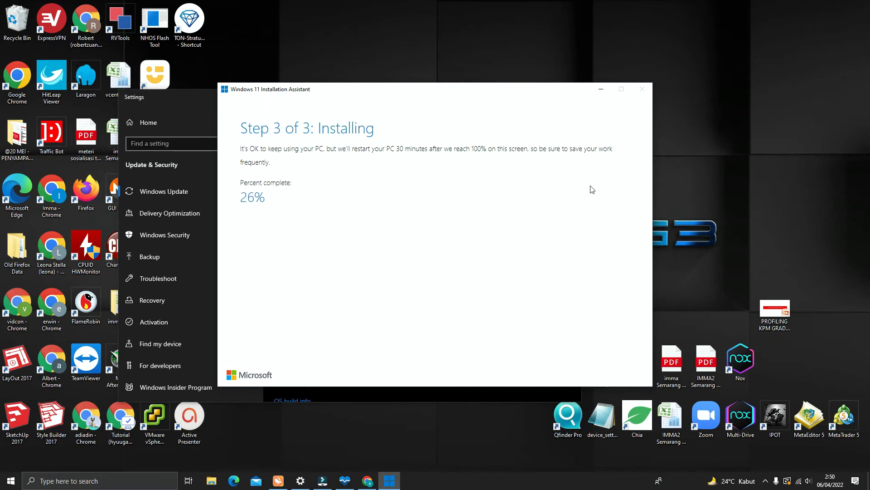
mouse_move(461, 248)
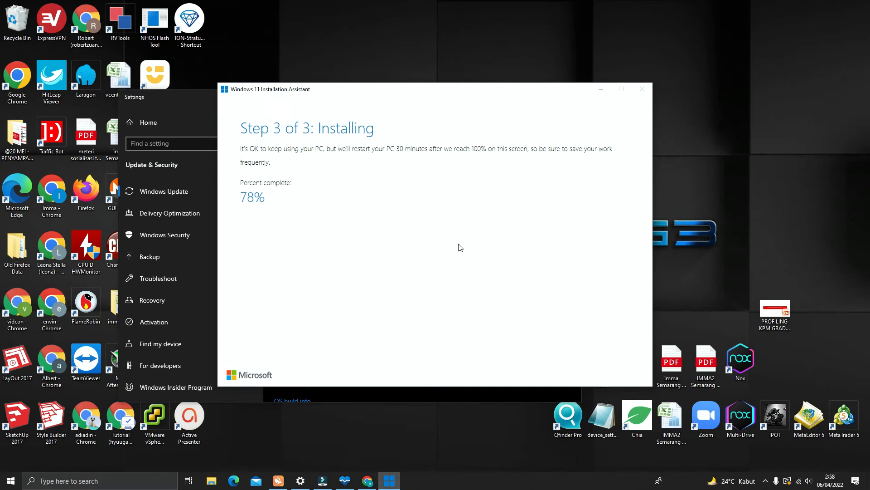
mouse_move(496, 290)
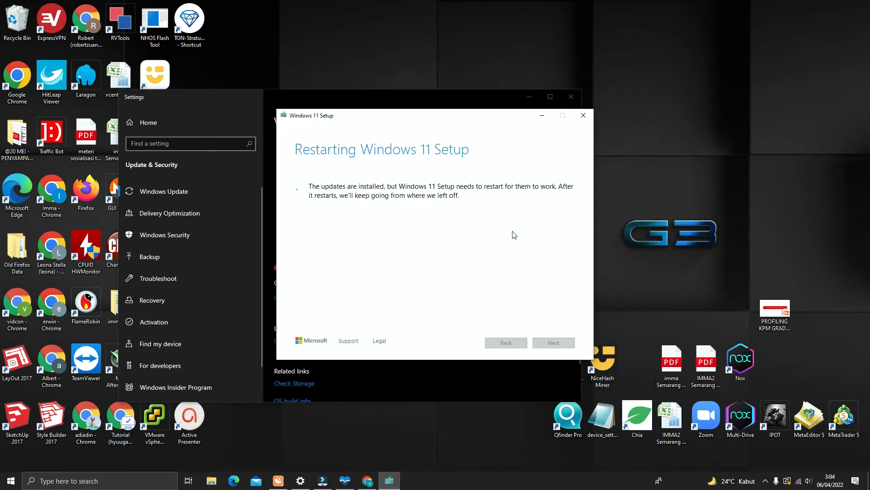
mouse_move(455, 234)
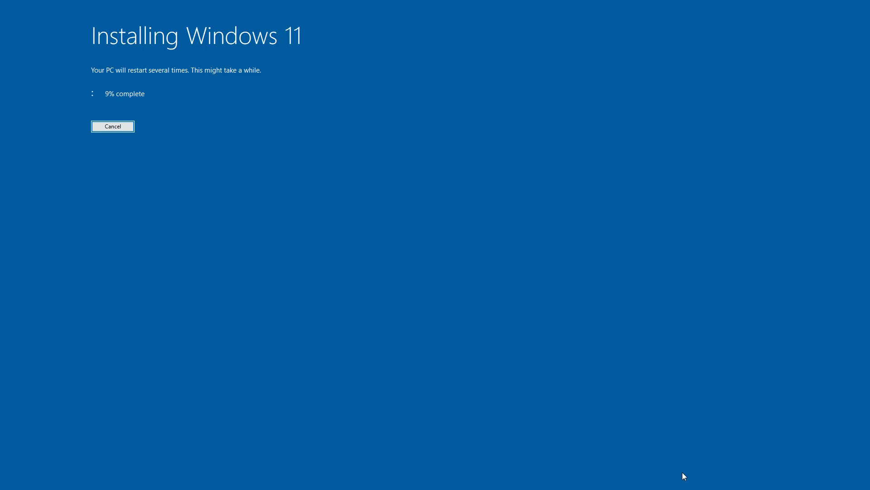
Decline quitting at the cancel prompt so the Windows 11 installation continues.
left_click(112, 126)
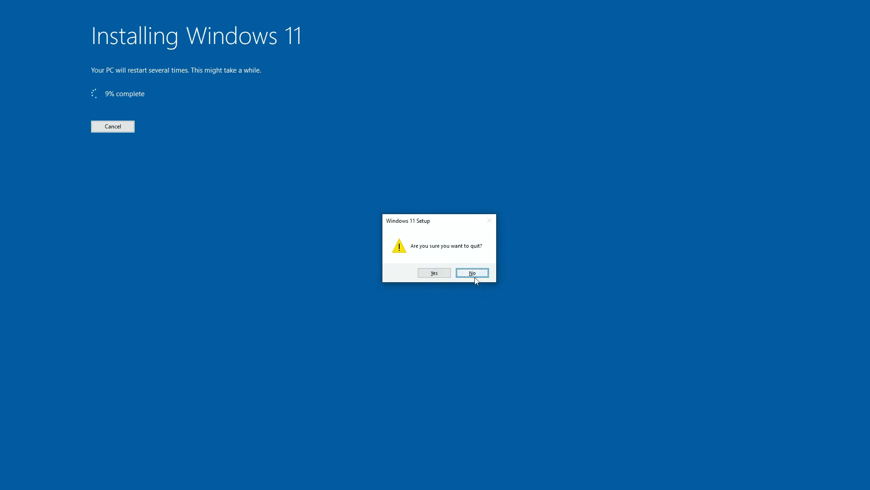
left_click(472, 273)
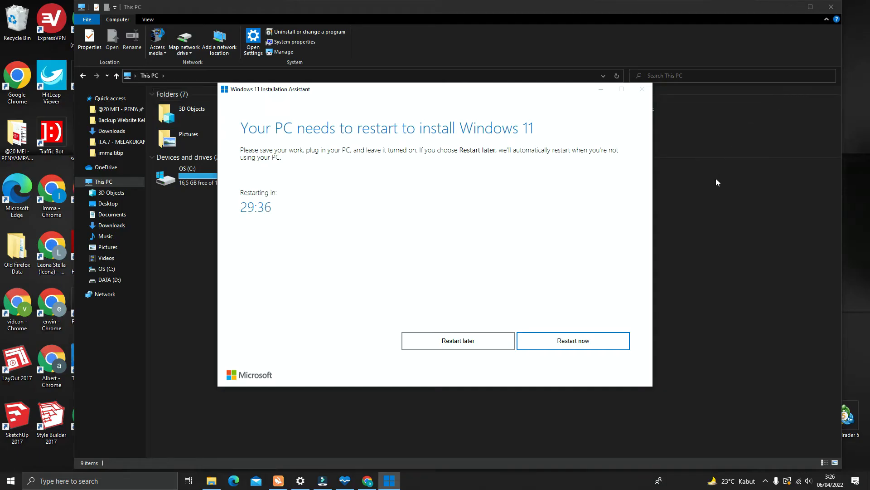
mouse_move(456, 289)
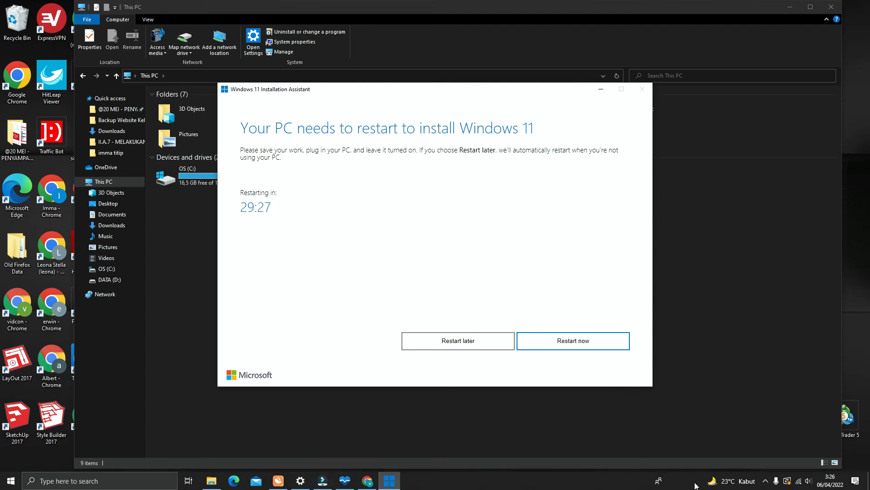
mouse_move(742, 238)
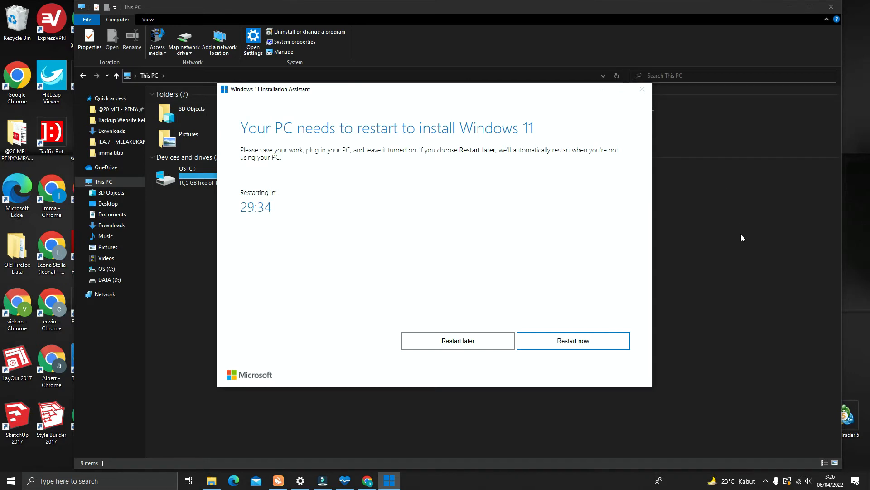
mouse_move(448, 287)
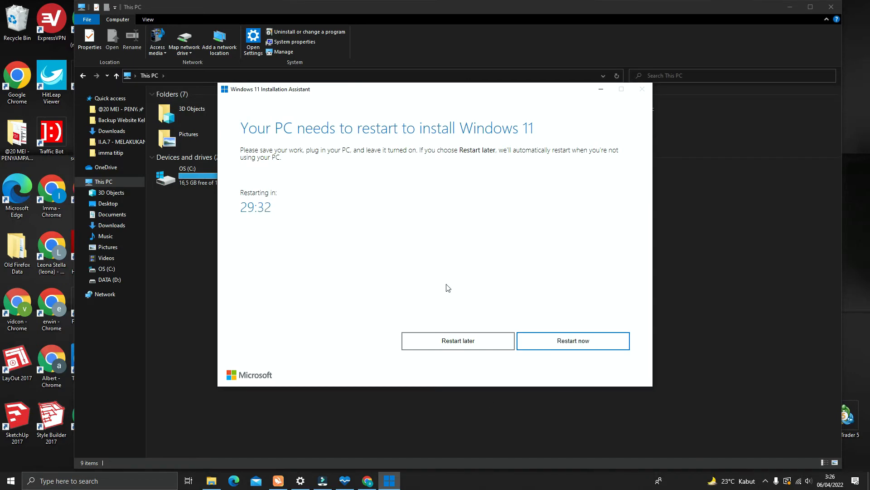
mouse_move(496, 360)
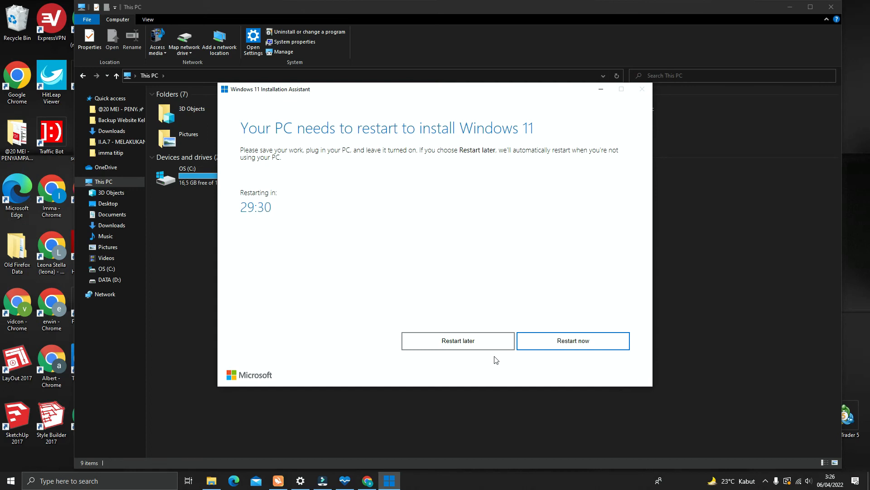
mouse_move(322, 480)
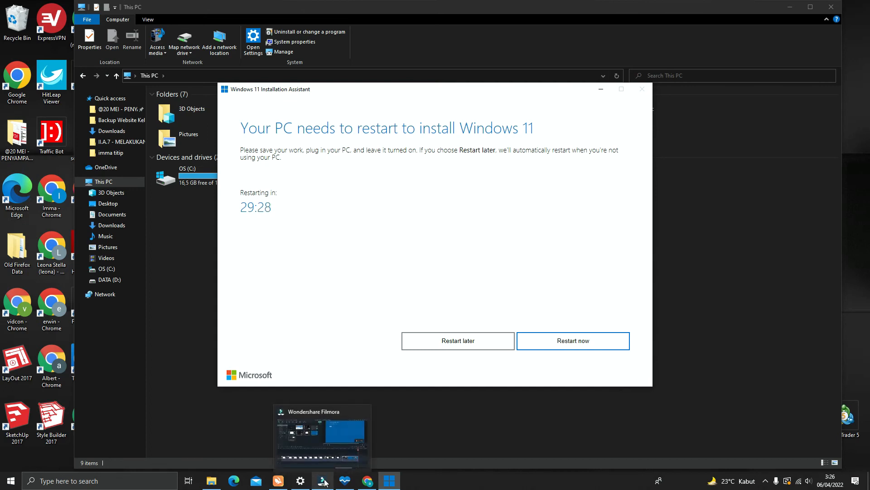
mouse_move(743, 479)
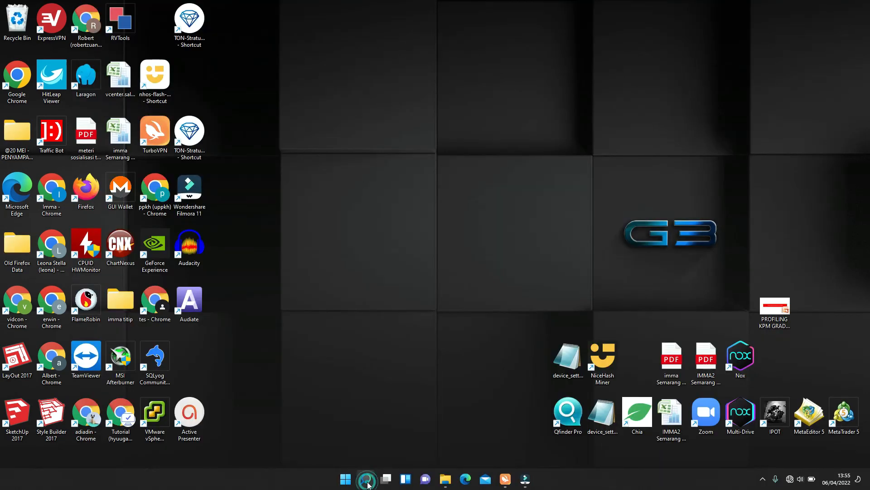
Open the maximized About page showing Windows 11 Home Single Language 21H2, build 22000.556.
type("about Java")
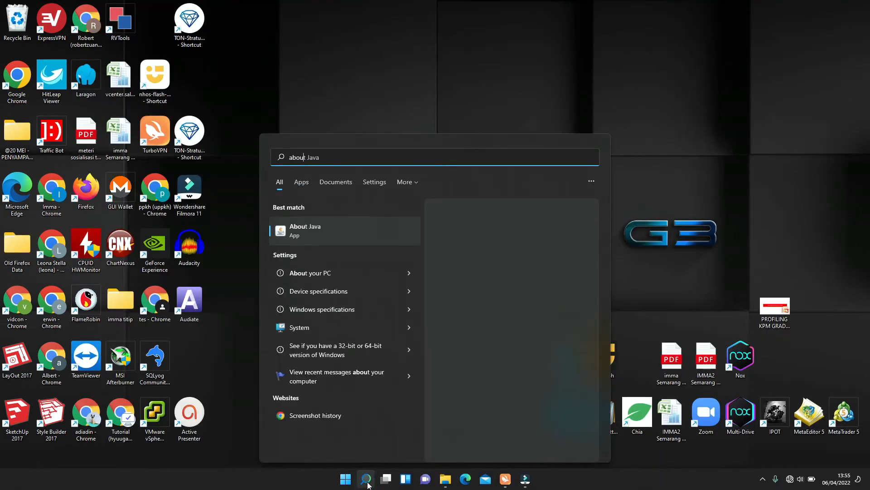
left_click(344, 230)
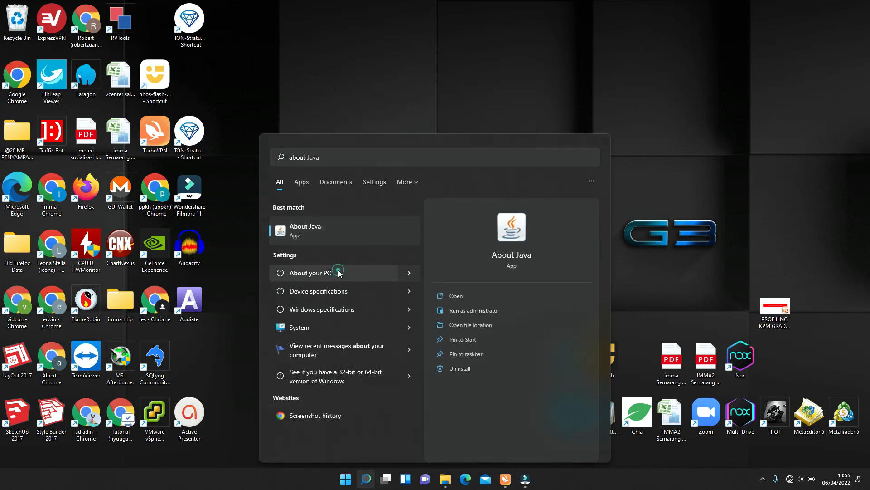
left_click(304, 272)
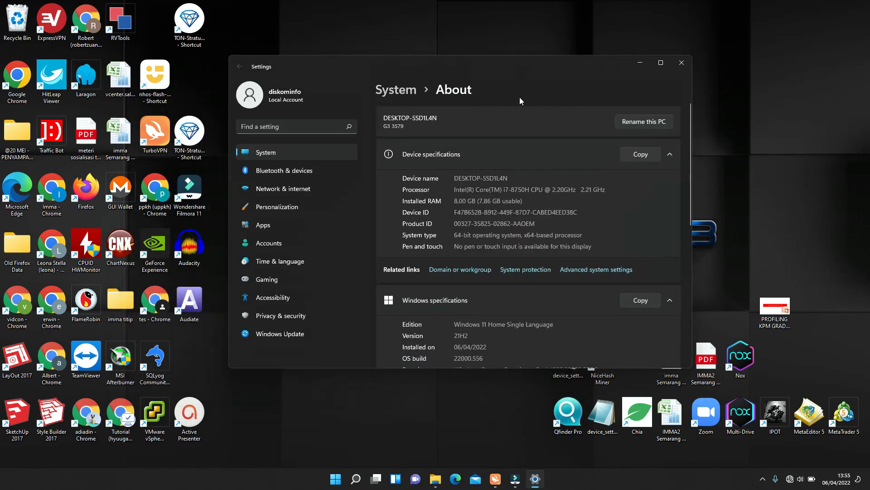
left_click(660, 62)
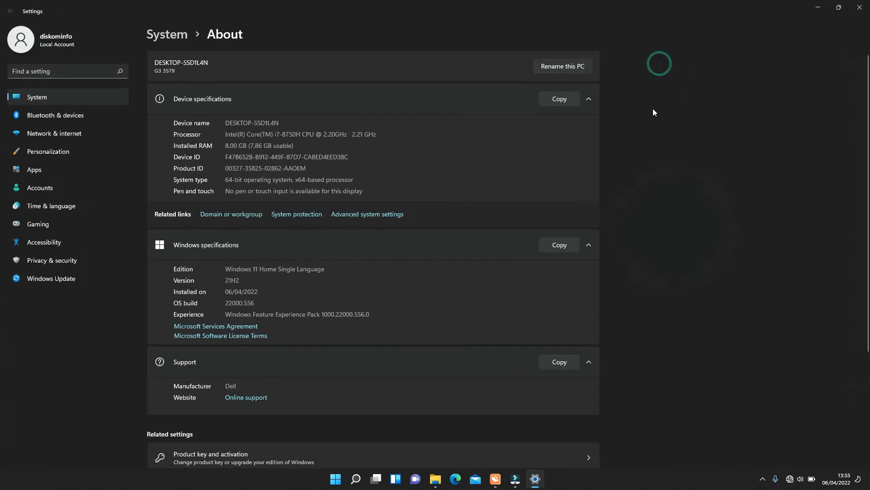
scroll("down", 3)
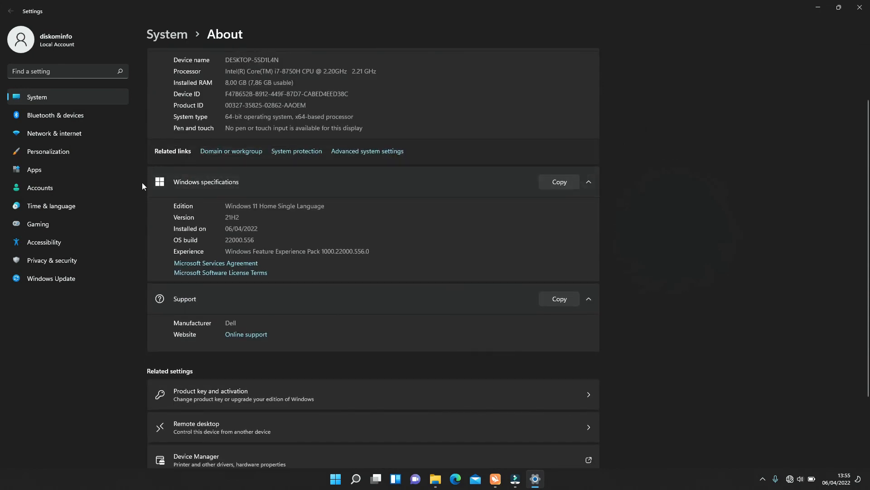
mouse_move(130, 247)
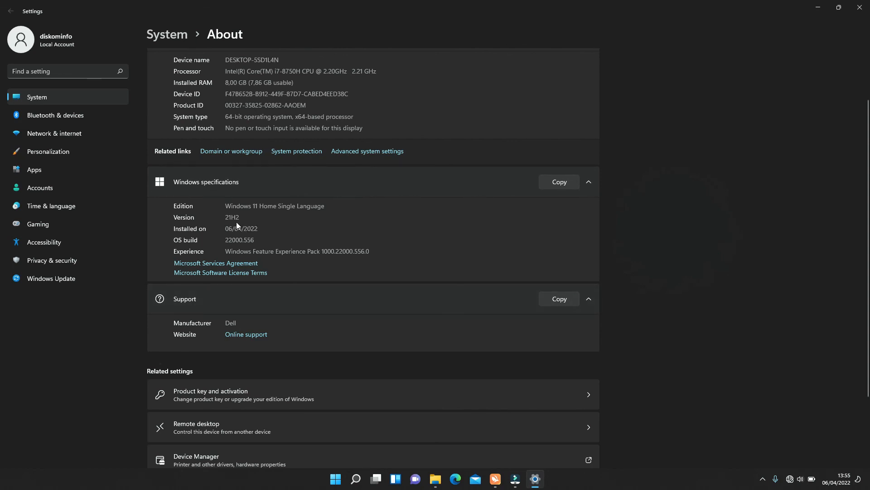
mouse_move(265, 227)
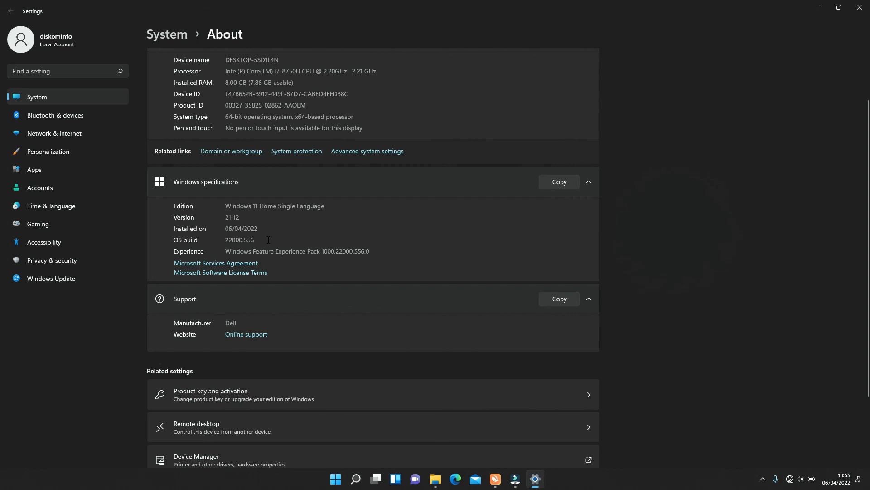
mouse_move(275, 259)
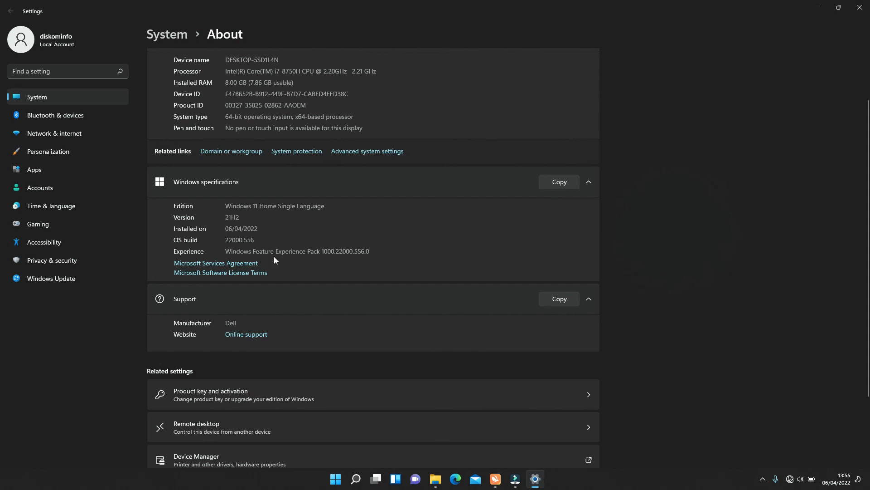
mouse_move(288, 330)
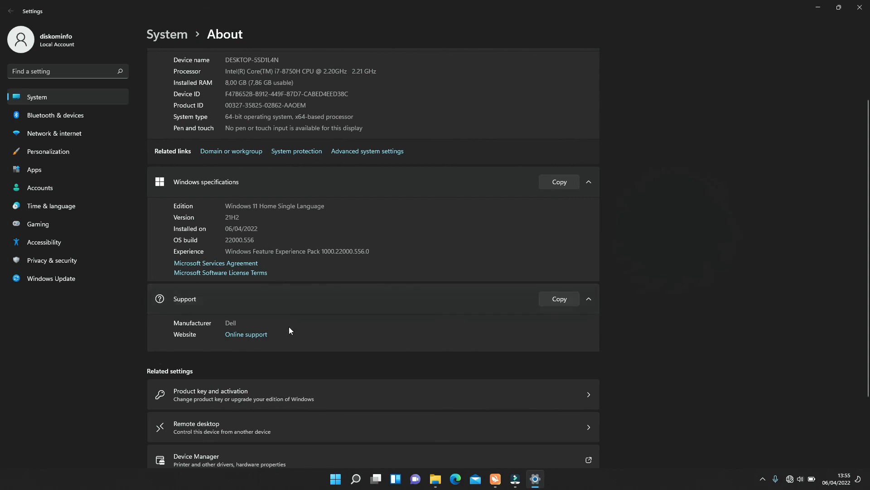